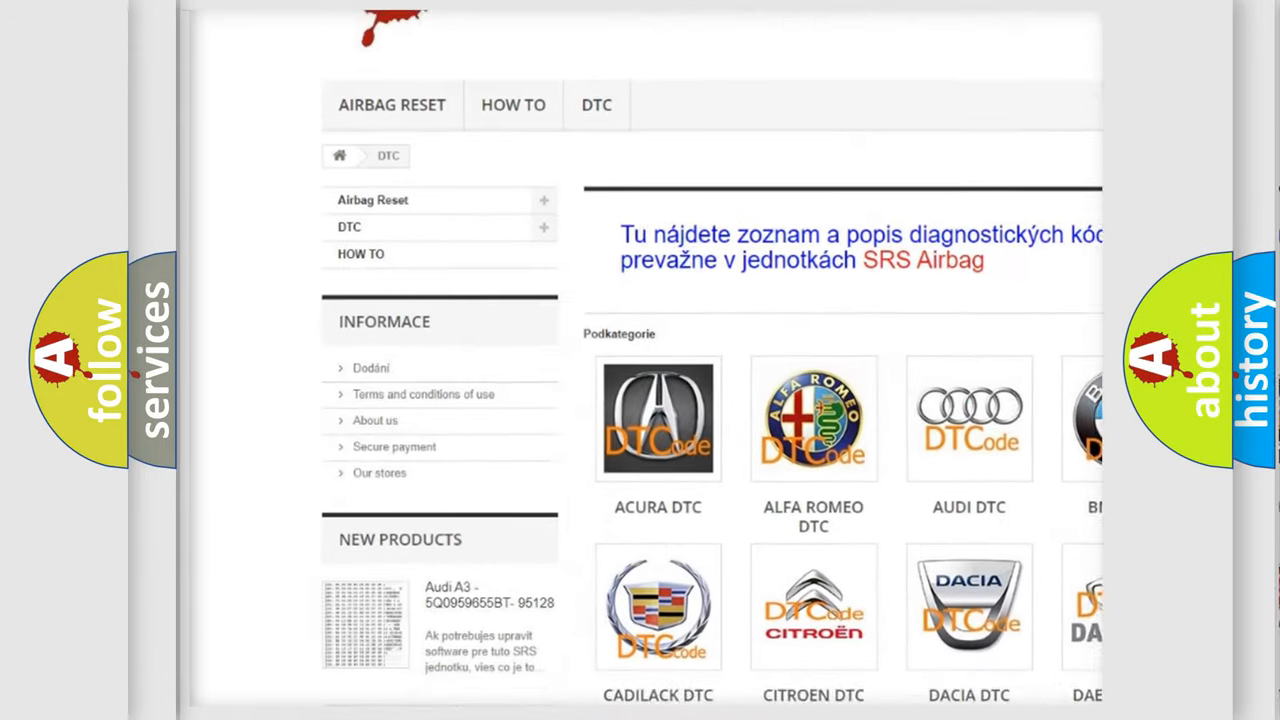
pyautogui.scroll(-3)
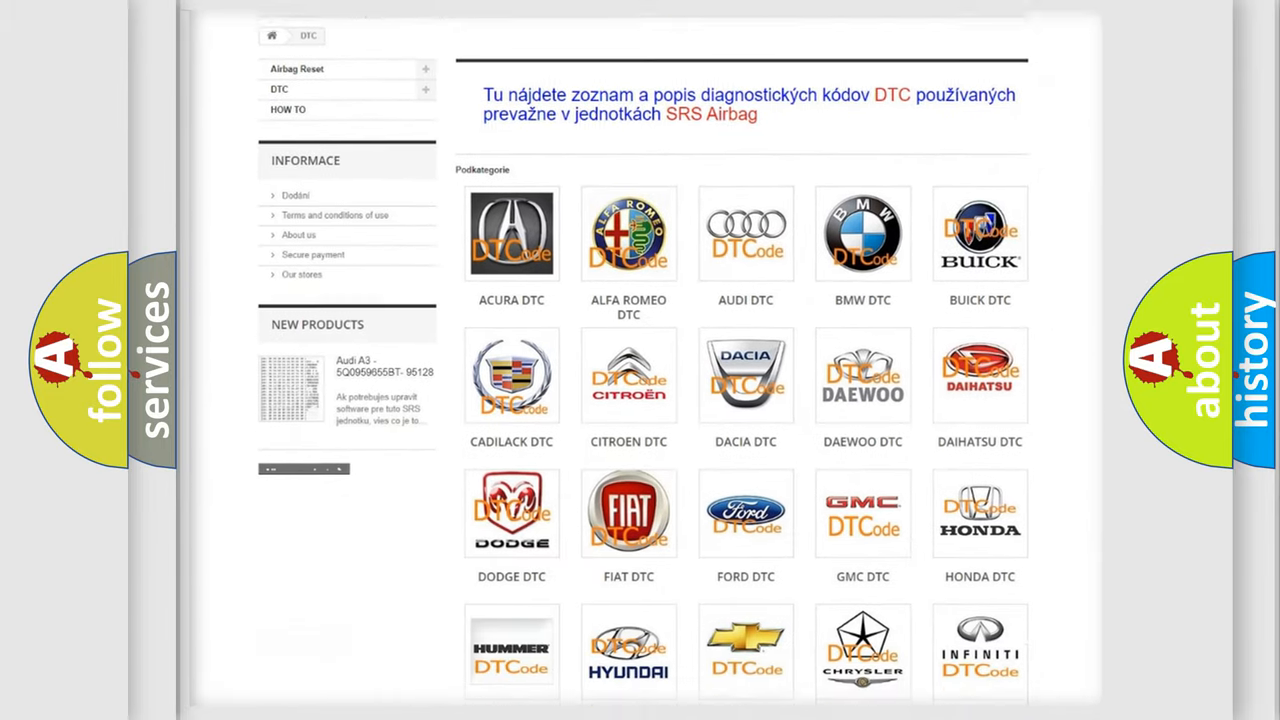
pyautogui.scroll(-3)
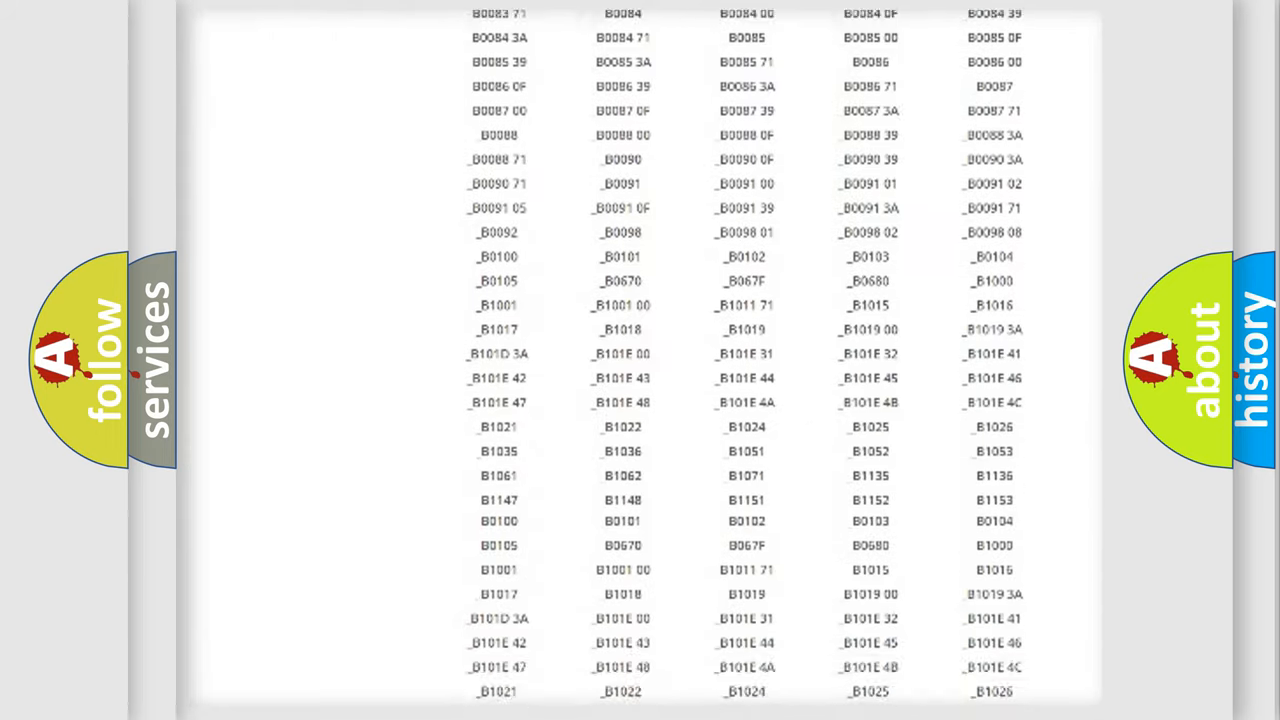
pyautogui.scroll(-3)
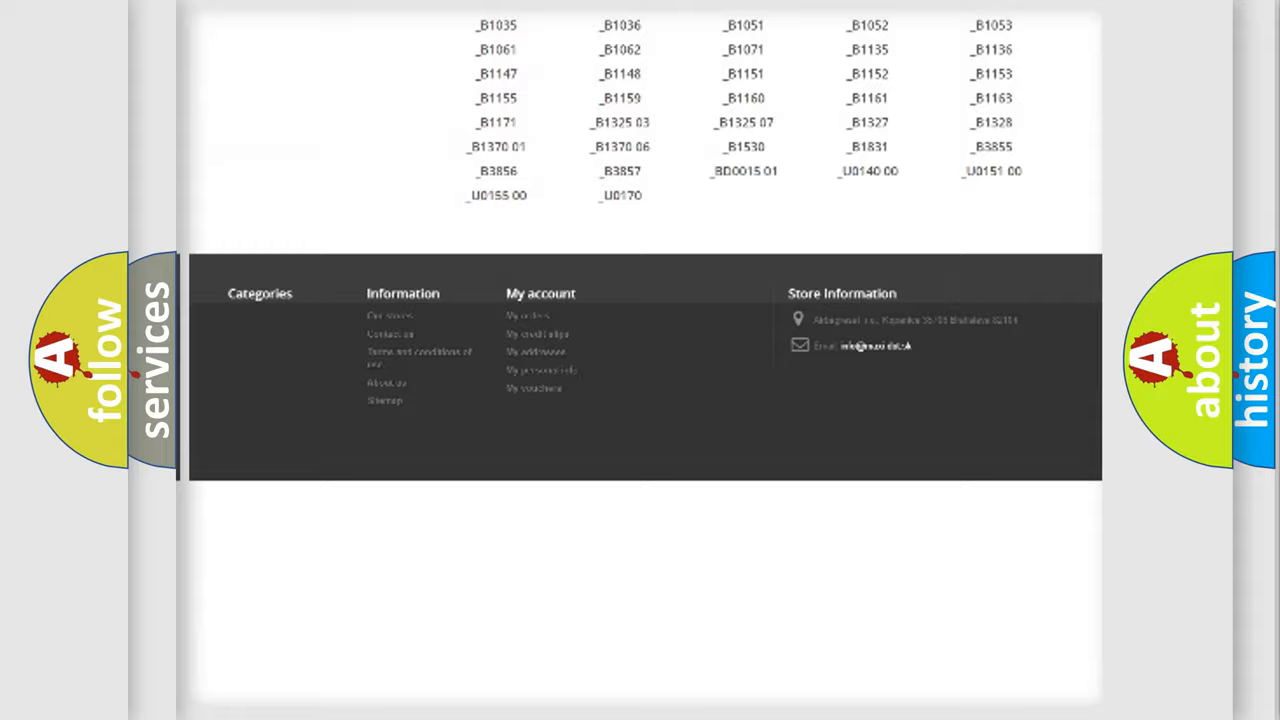